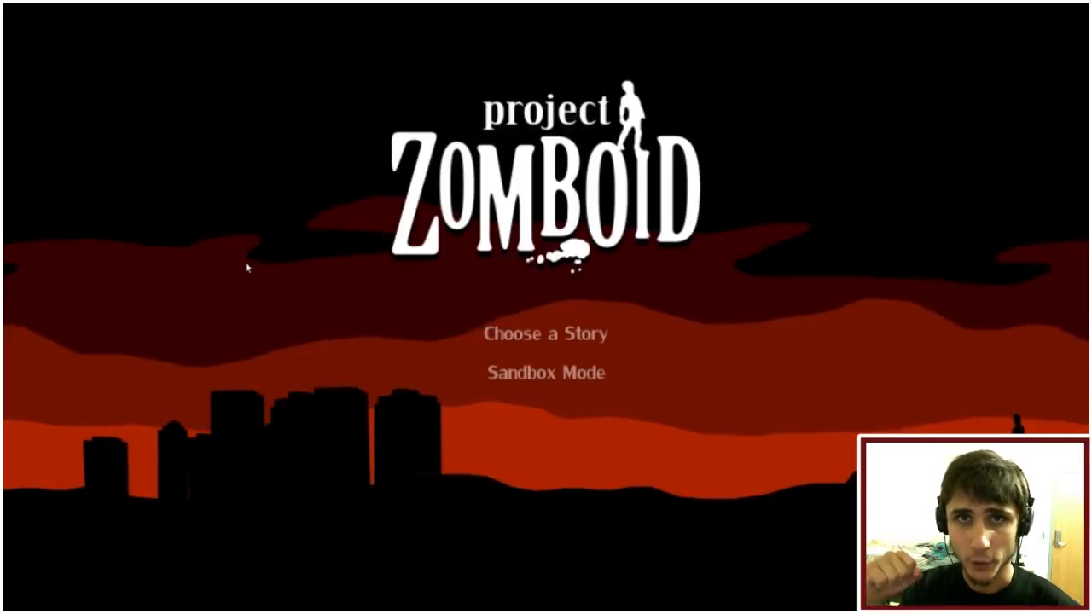
{"action": "mouse_move", "coordinate": [235, 324]}
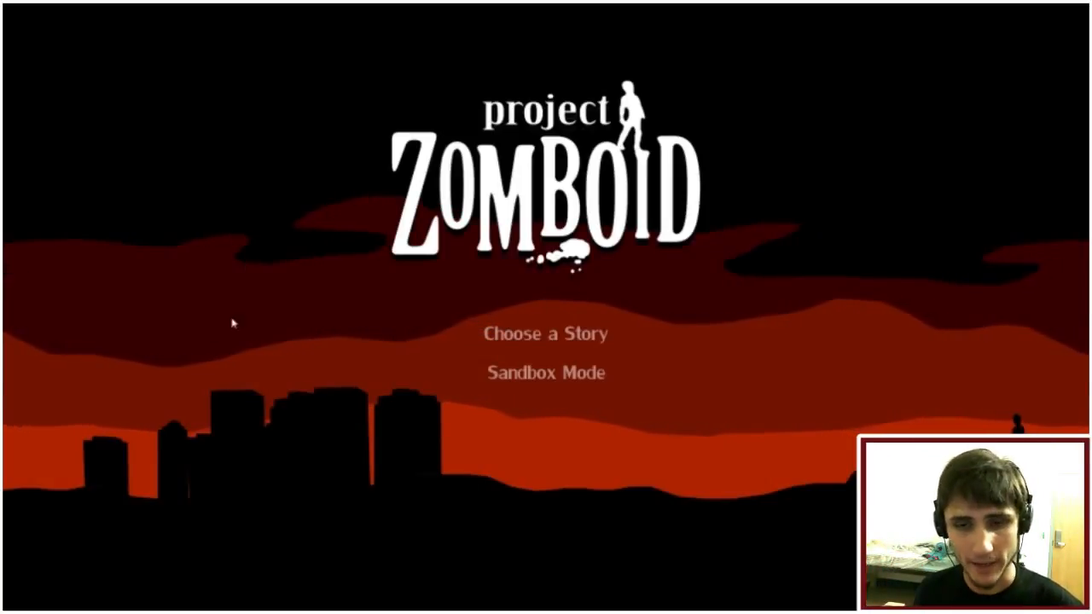
{"action": "mouse_move", "coordinate": [546, 372]}
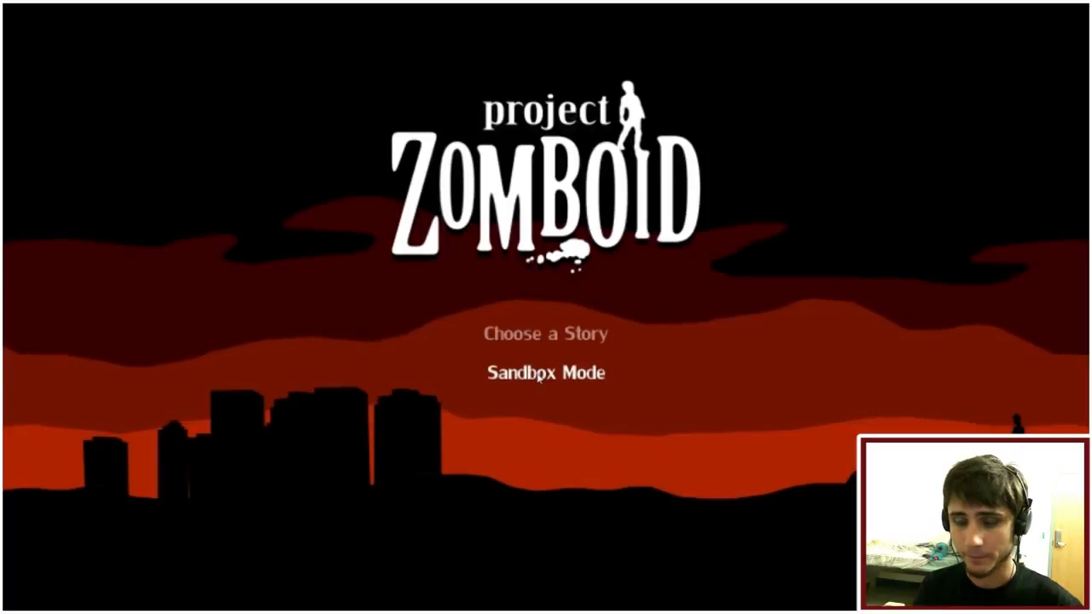
Step: Start Sandbox Mode character creation and scroll the profession list to Police Officer
{"action": "left_click", "coordinate": [546, 372]}
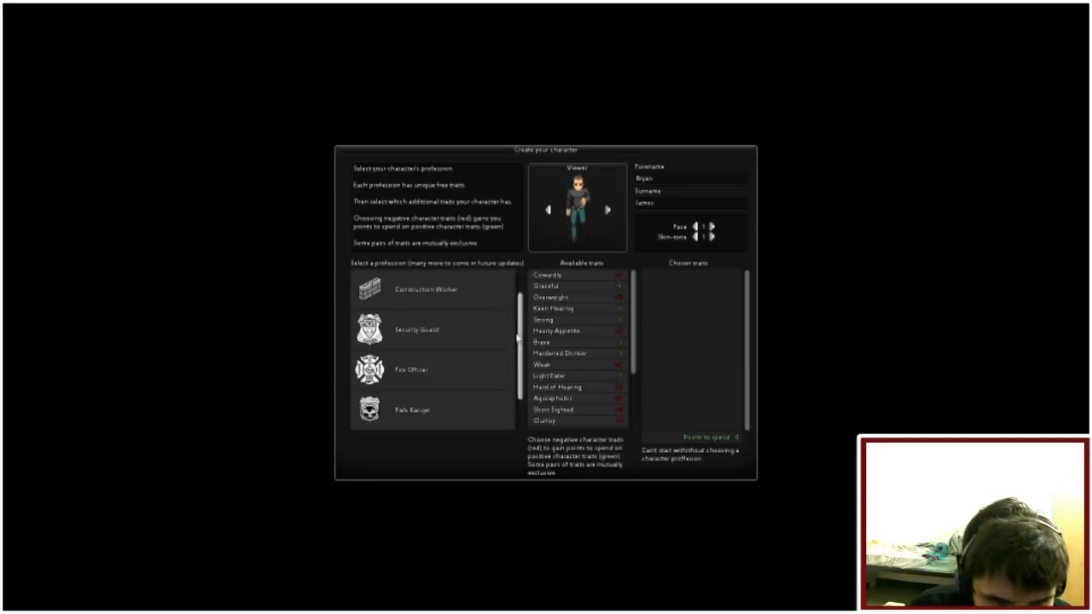
{"action": "scroll", "scroll_direction": "down", "scroll_amount": 3}
{"action": "type", "text": "Nelson"}
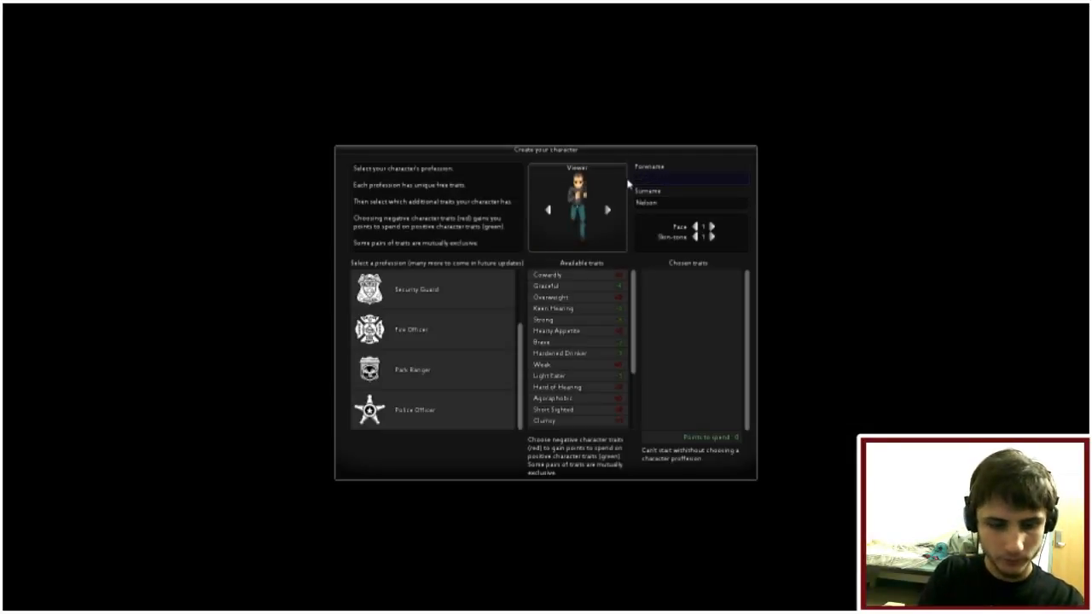
Step: Replace the default forename and surname with custom names
{"action": "type", "text": "1"}
{"action": "left_click", "coordinate": [691, 203]}
{"action": "type", "text": "Too Bad"}
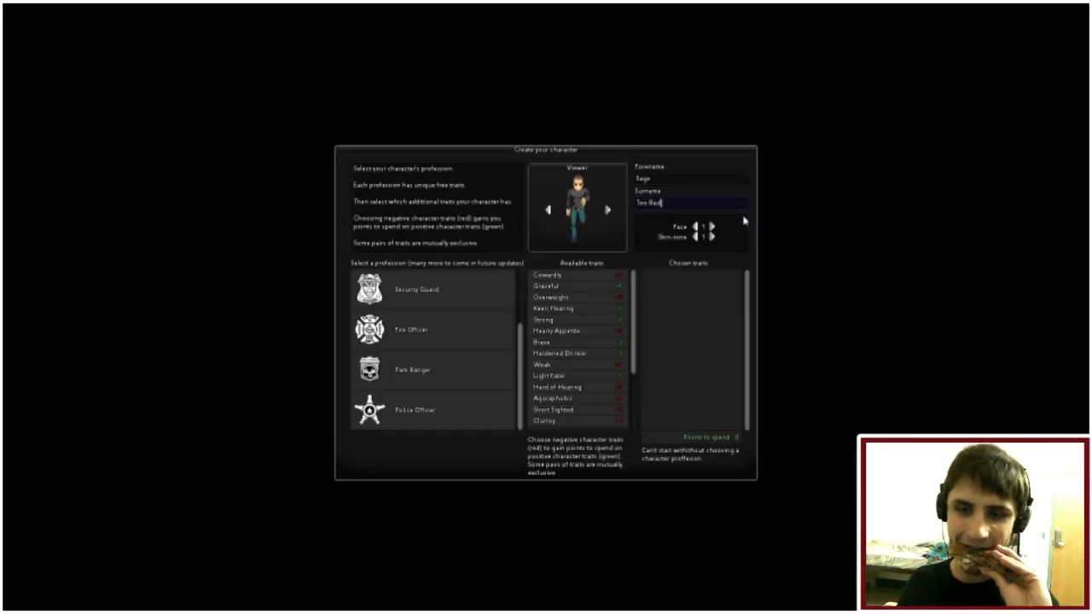
{"action": "left_click", "coordinate": [704, 228]}
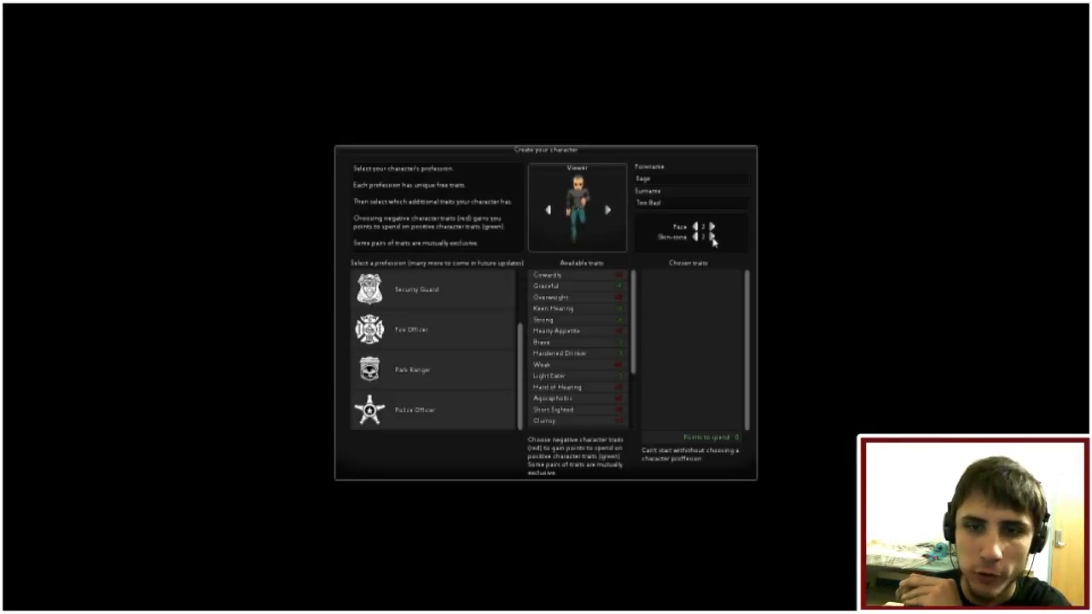
{"action": "left_click", "coordinate": [696, 237]}
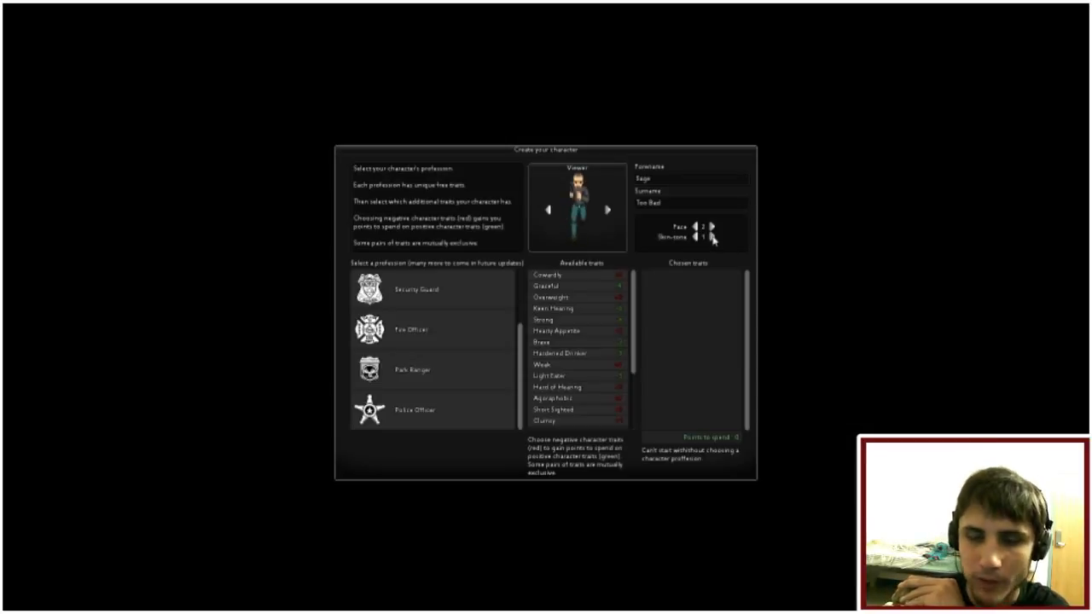
{"action": "left_click", "coordinate": [713, 235]}
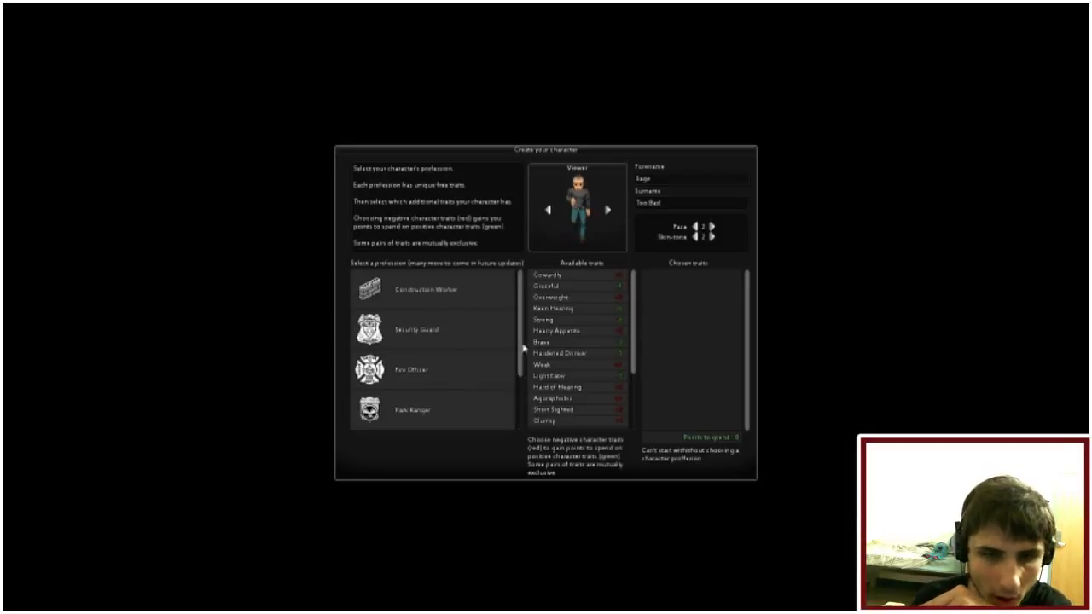
Step: Make Police Officer the character's profession
{"action": "left_click", "coordinate": [418, 410]}
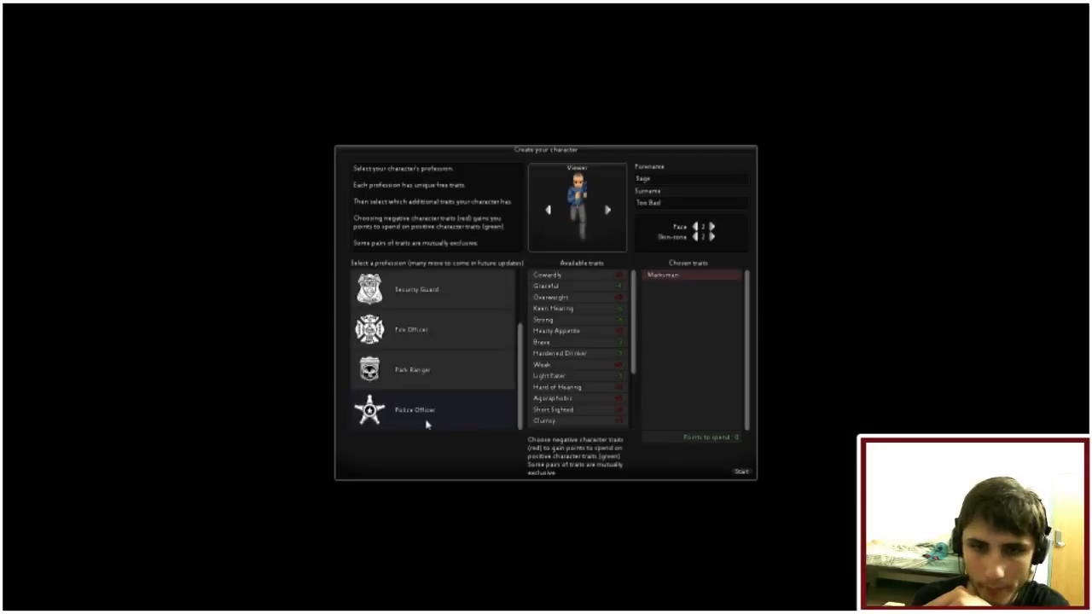
{"action": "left_click", "coordinate": [415, 410]}
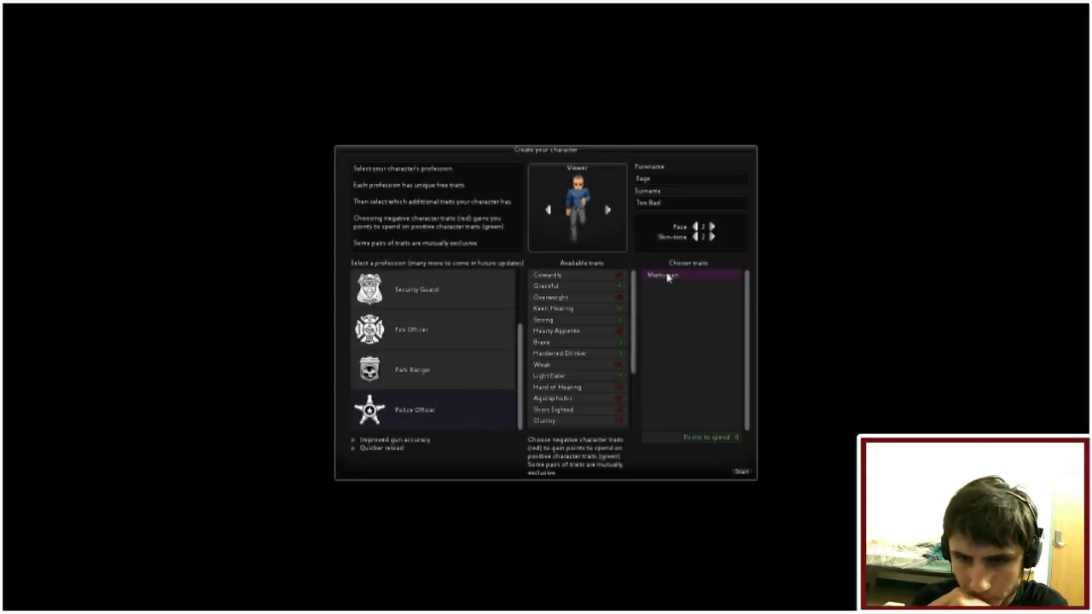
{"action": "scroll", "scroll_direction": "down", "scroll_amount": 3}
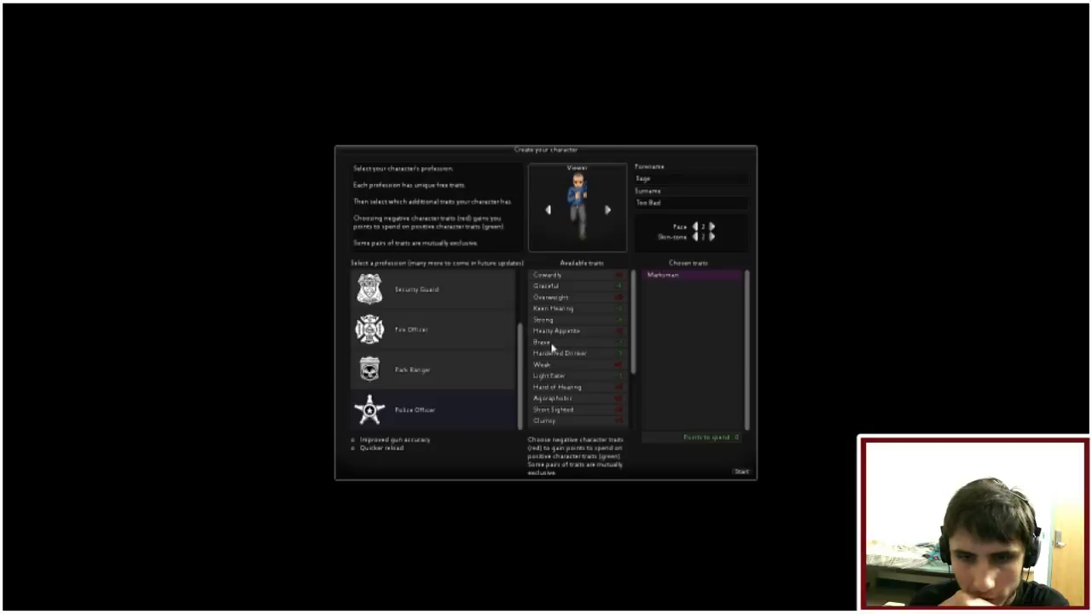
Step: Add the Brave trait alongside Marksman in the chosen-traits list
{"action": "left_click", "coordinate": [543, 341]}
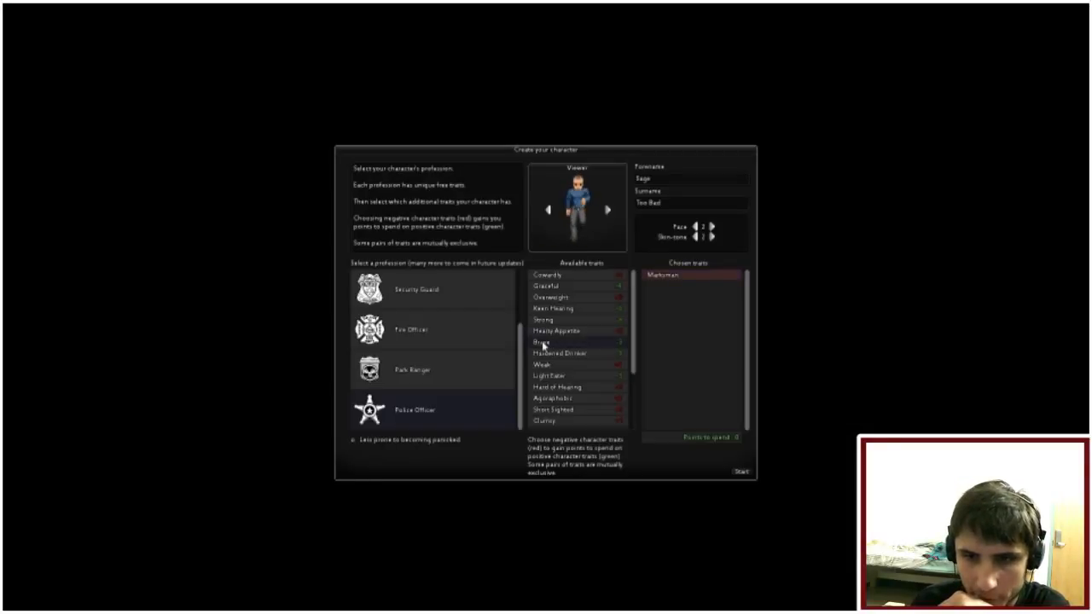
{"action": "left_click", "coordinate": [543, 342]}
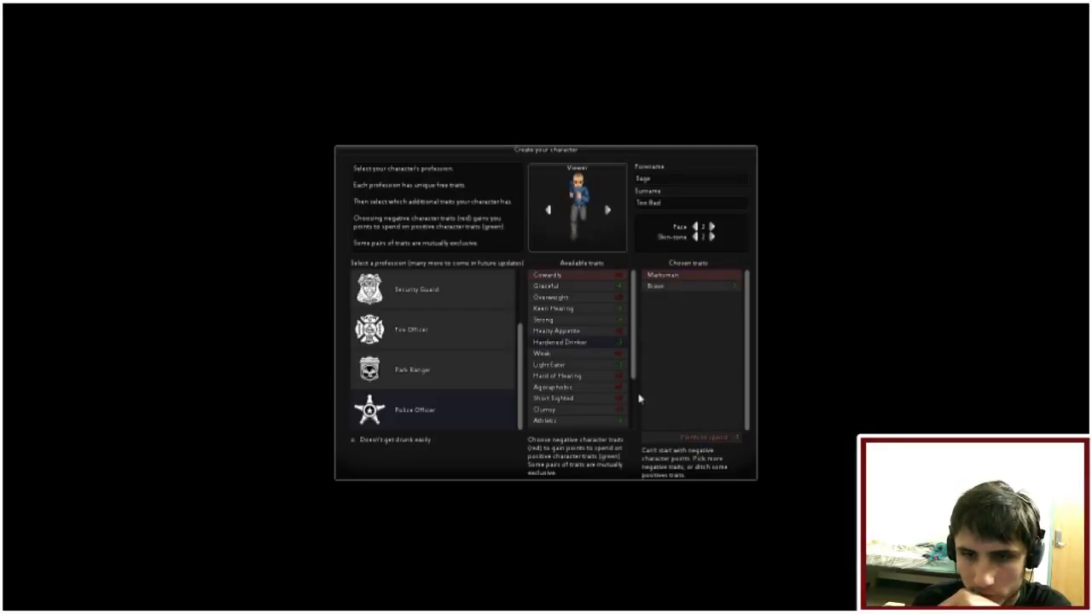
{"action": "scroll", "scroll_direction": "down", "scroll_amount": 3}
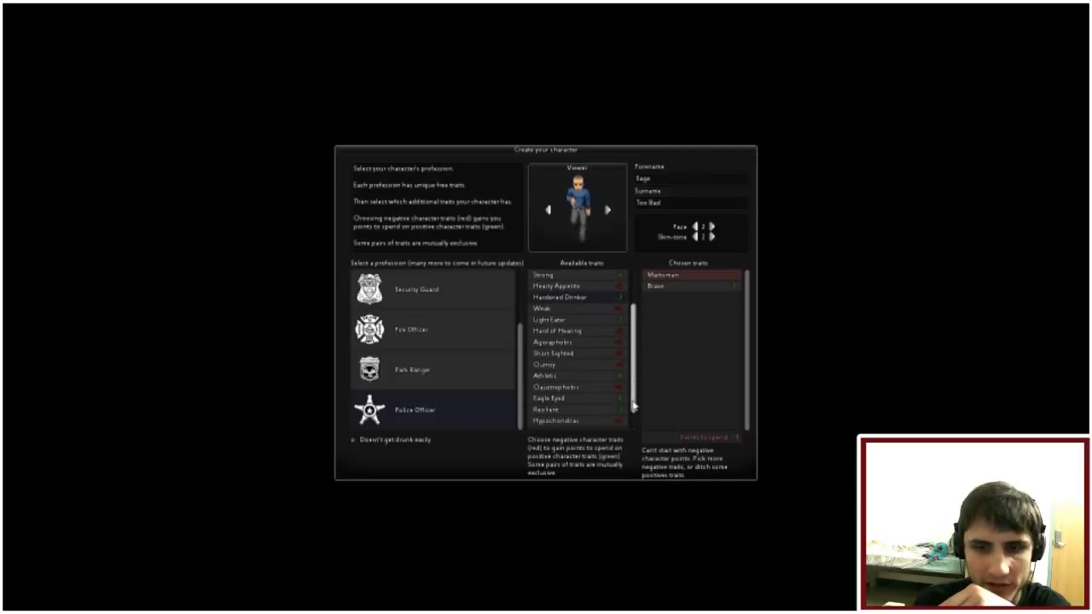
{"action": "scroll", "scroll_direction": "down", "scroll_amount": 3}
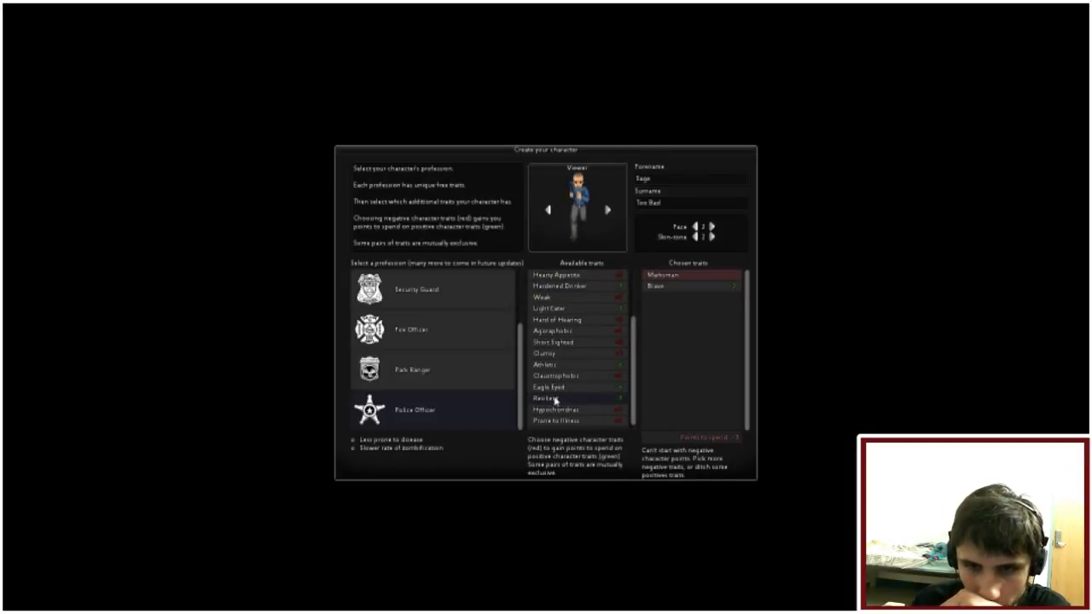
Step: Add Resilient, Light Drinker, Hard of Hearing and Short Sighted to the chosen traits
{"action": "left_click", "coordinate": [555, 400]}
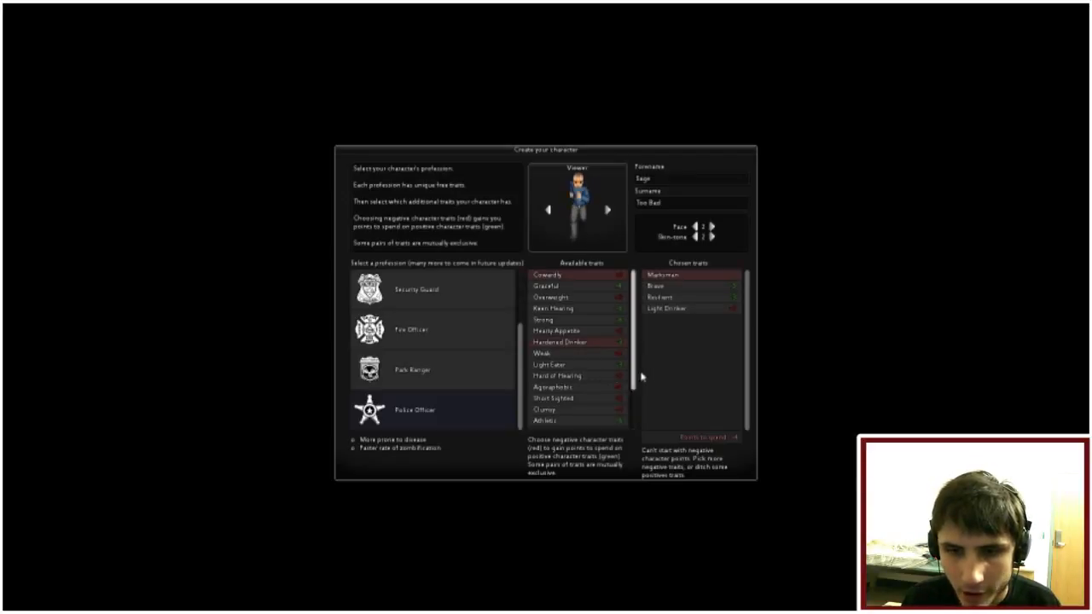
{"action": "scroll", "scroll_direction": "down", "scroll_amount": 3}
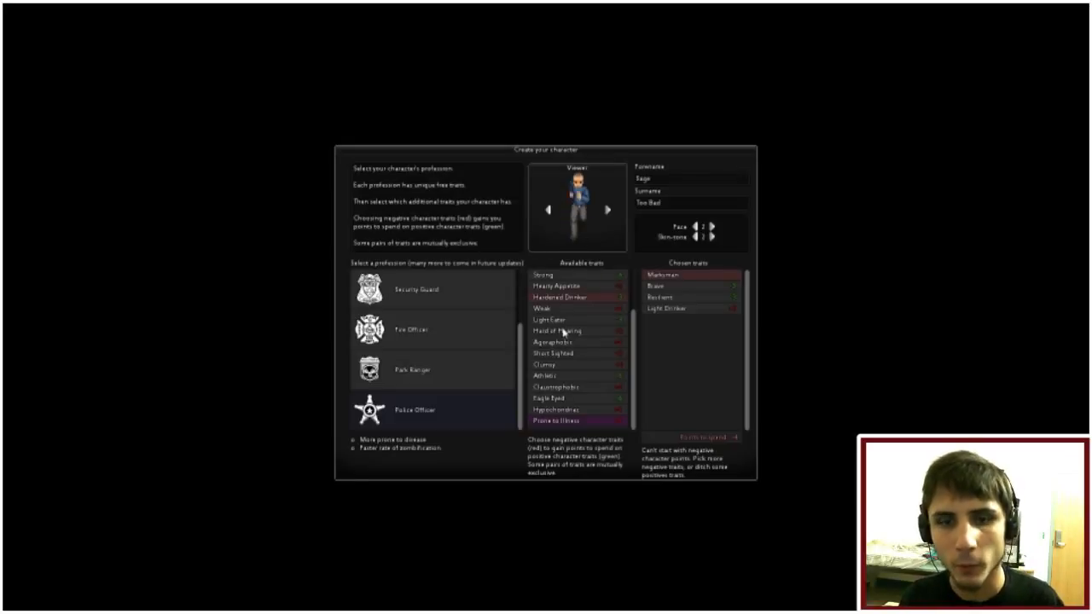
{"action": "left_click", "coordinate": [563, 332]}
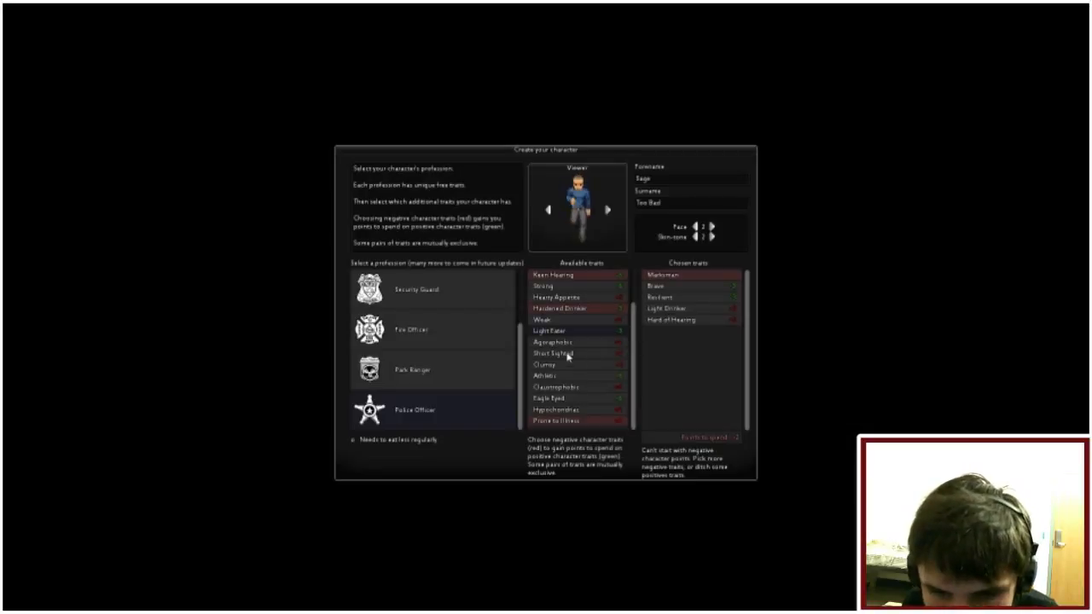
{"action": "left_click", "coordinate": [553, 353]}
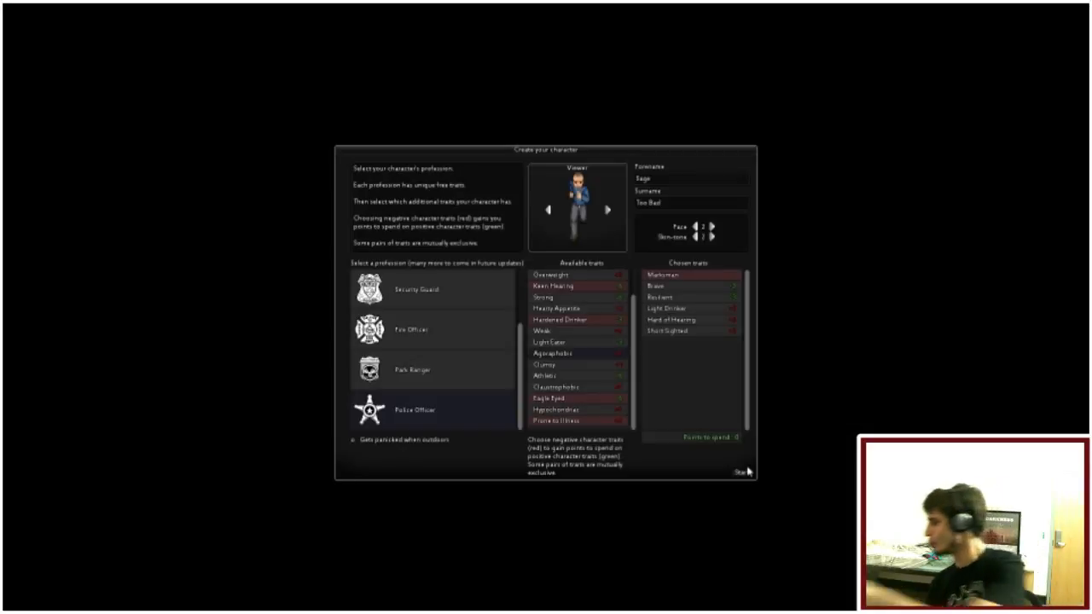
Step: Finish character creation and try to sleep in the bed, getting the 'not tired enough' notice
{"action": "left_click", "coordinate": [741, 471]}
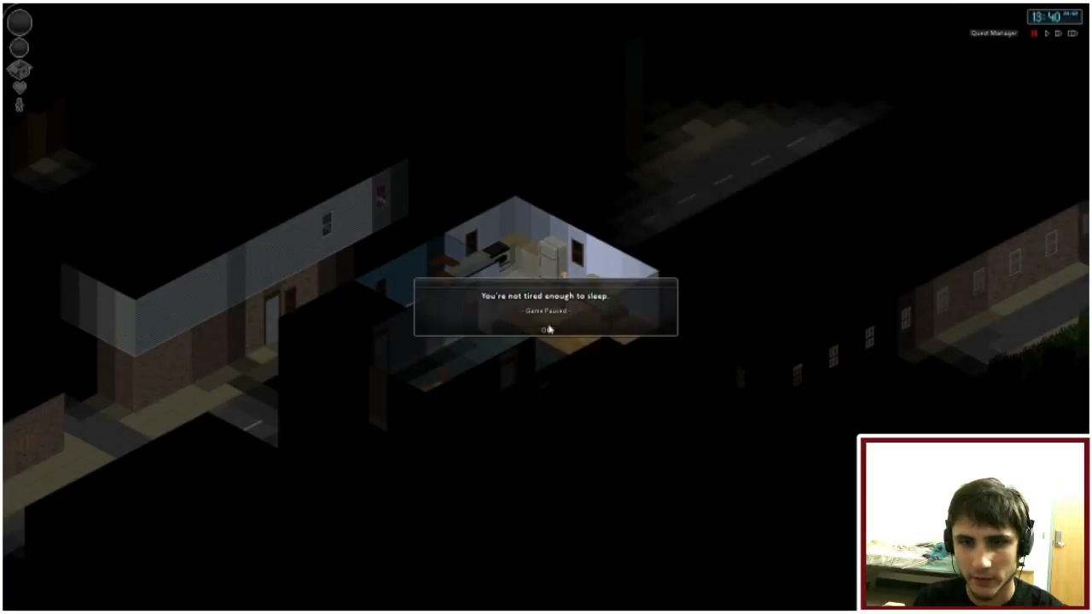
{"action": "left_click", "coordinate": [546, 331]}
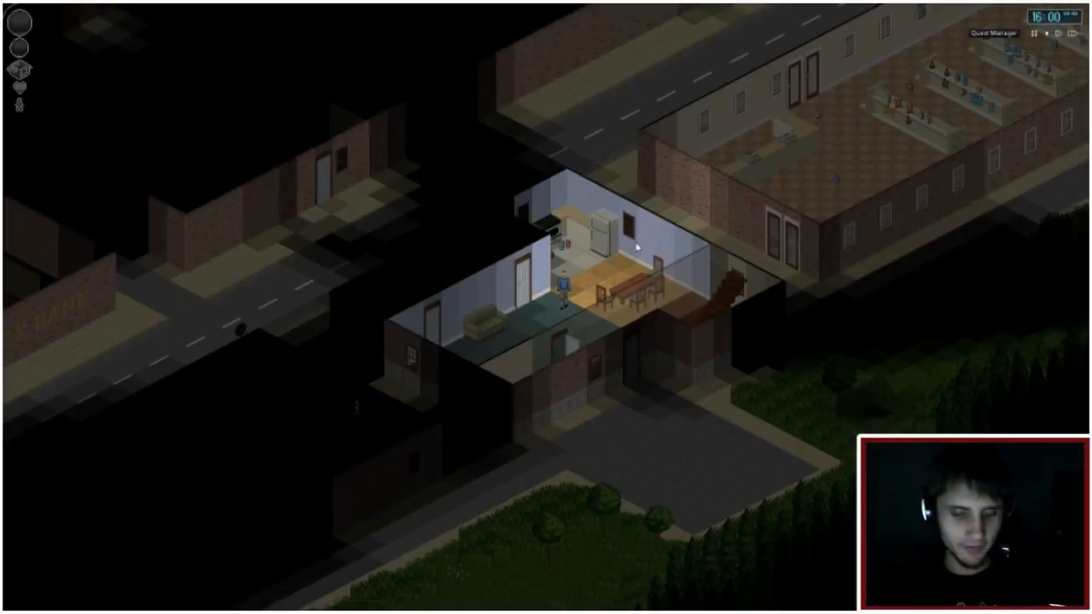
{"action": "mouse_move", "coordinate": [594, 277]}
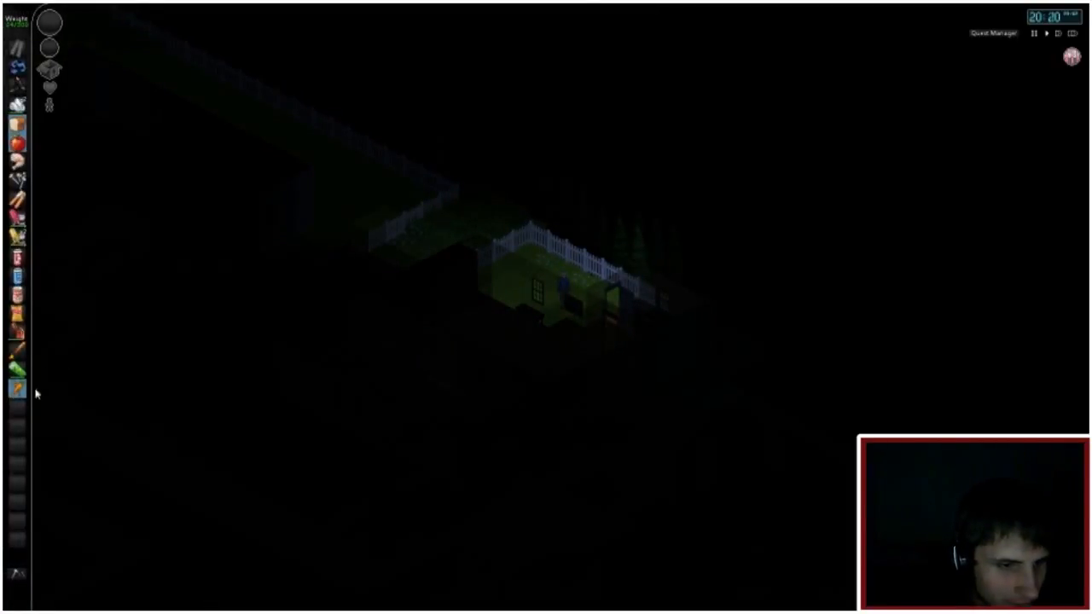
{"action": "mouse_move", "coordinate": [19, 389]}
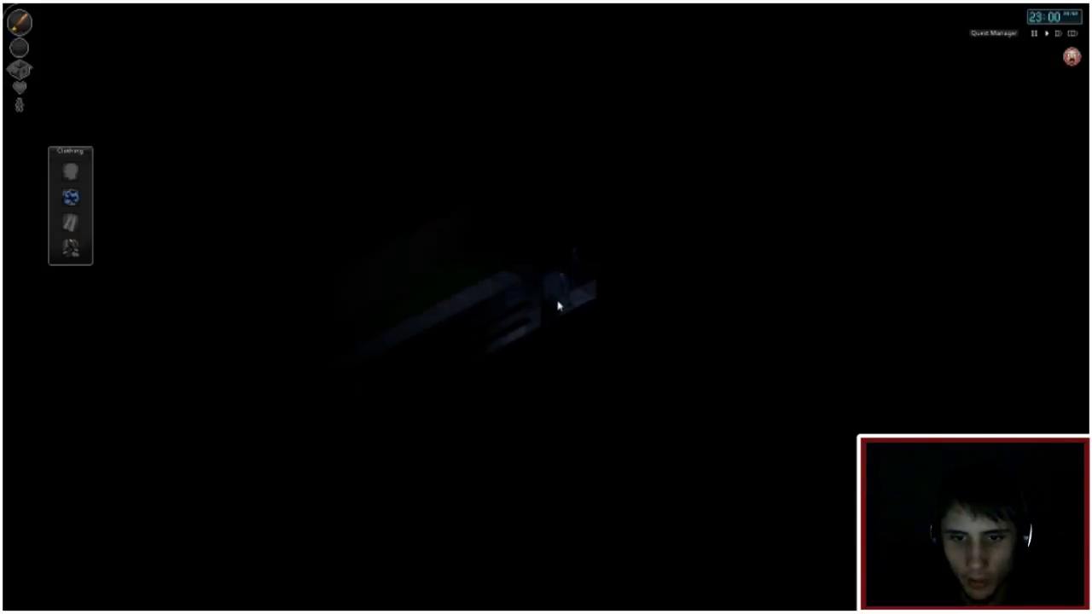
{"action": "left_click", "coordinate": [560, 303]}
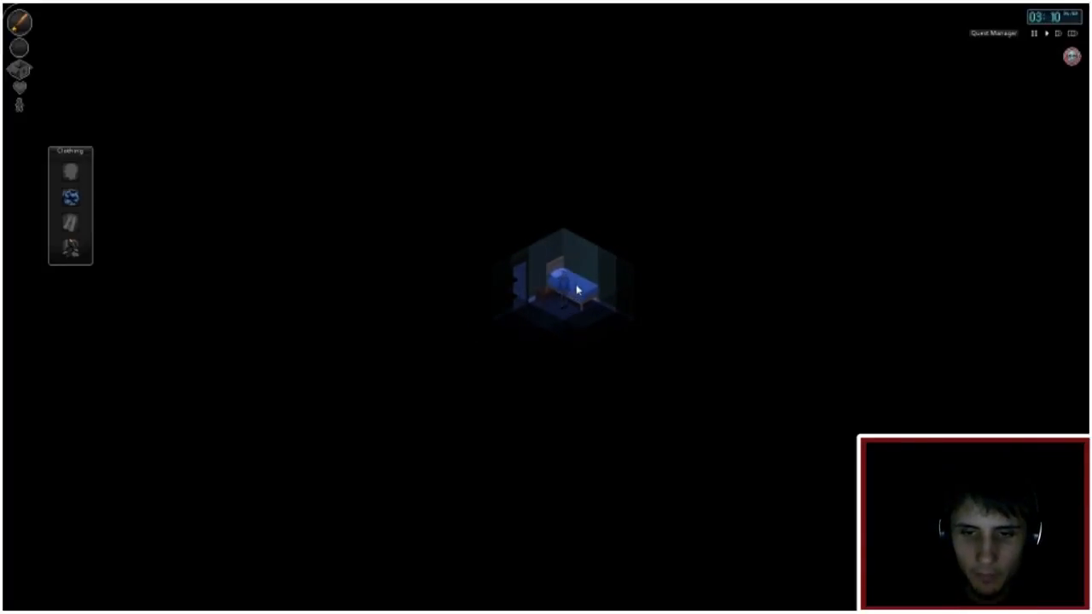
Step: Use the bed and confirm Yes to sleep until daylight
{"action": "left_click", "coordinate": [563, 282]}
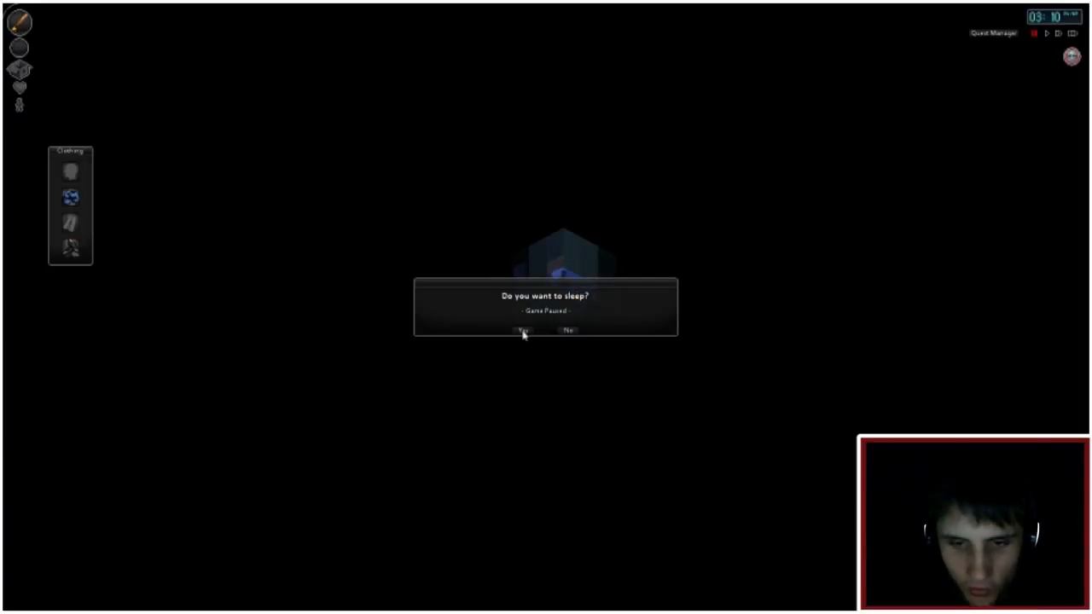
{"action": "left_click", "coordinate": [522, 331]}
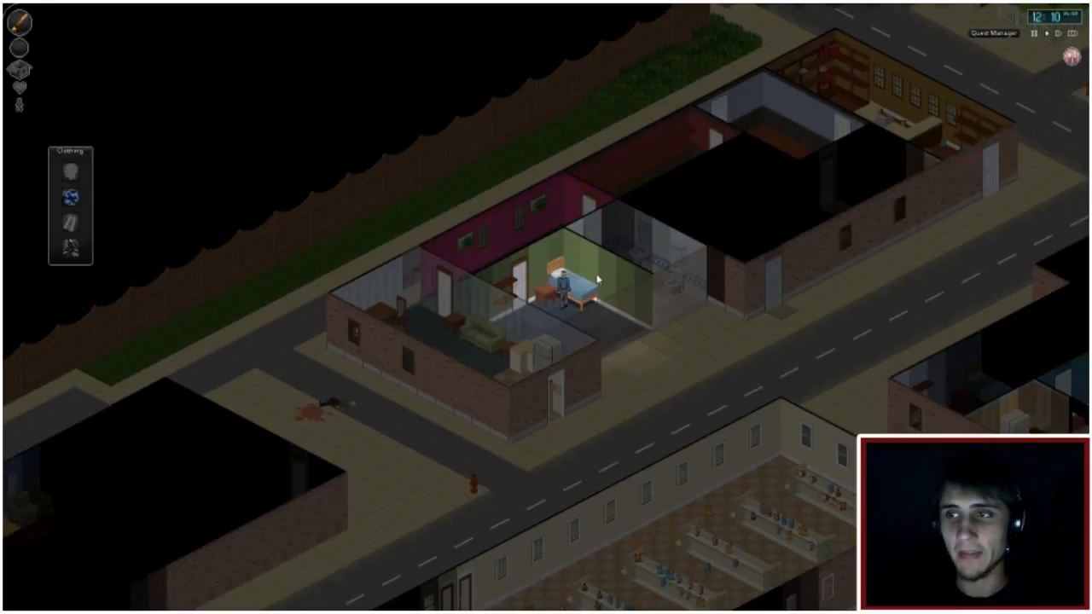
{"action": "mouse_move", "coordinate": [597, 273]}
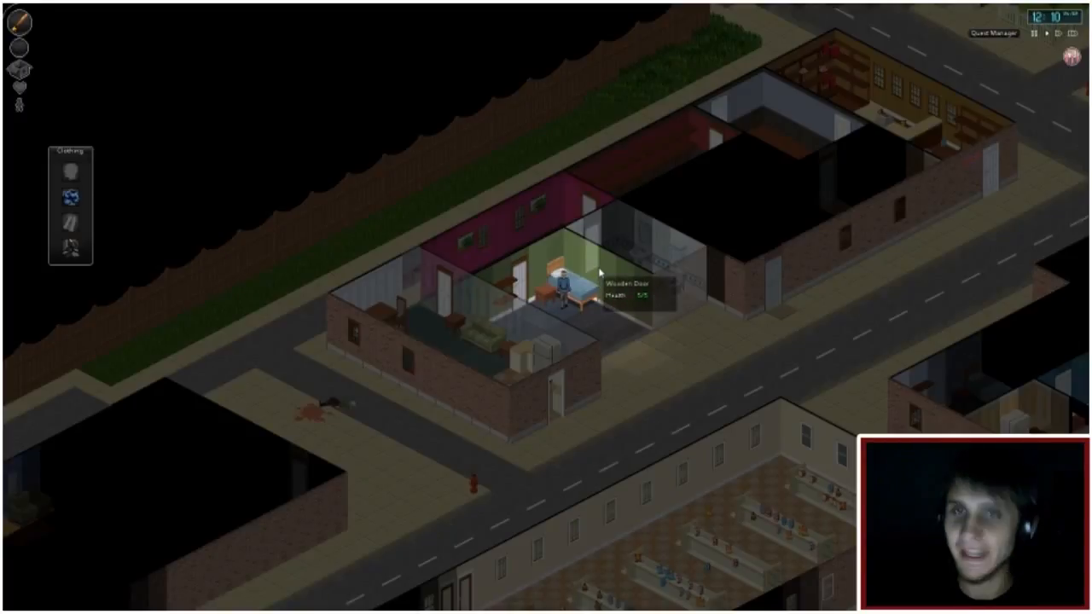